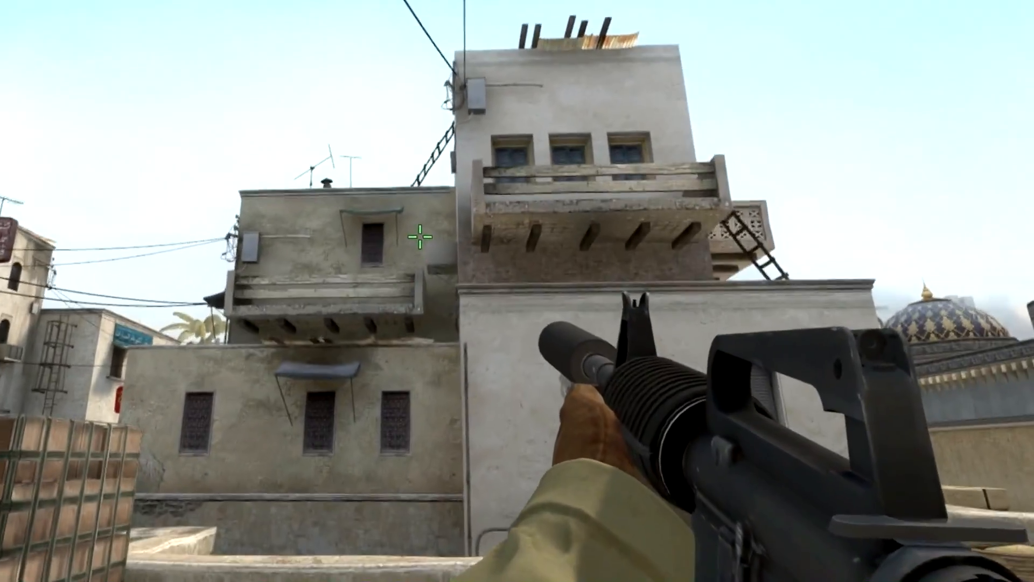
Bring up the developer console and highlight the sv_skyname vertigoblue_hd command in the input line.
{"action": "key", "text": "`"}
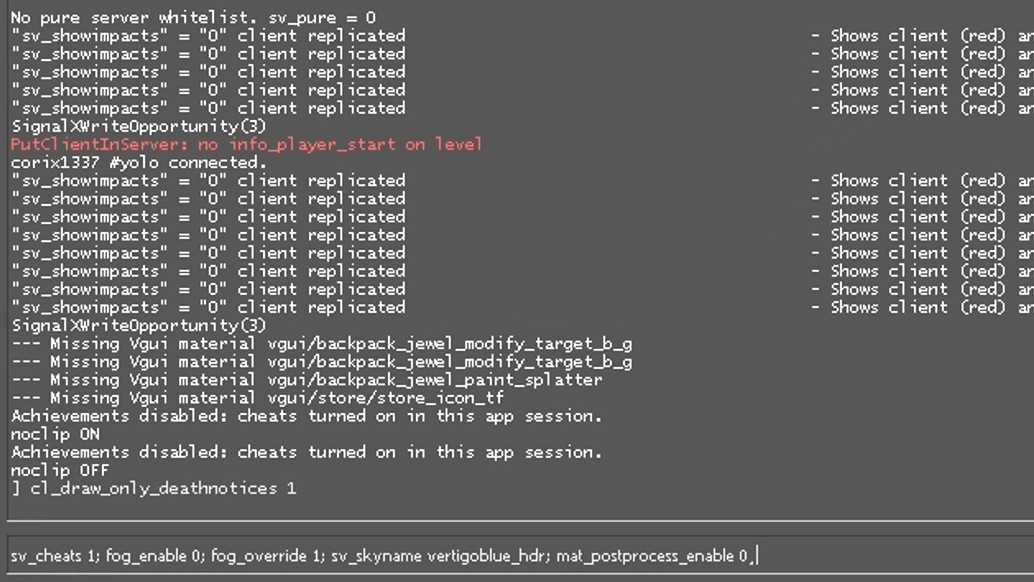
{"action": "double_click", "coordinate": [47, 556]}
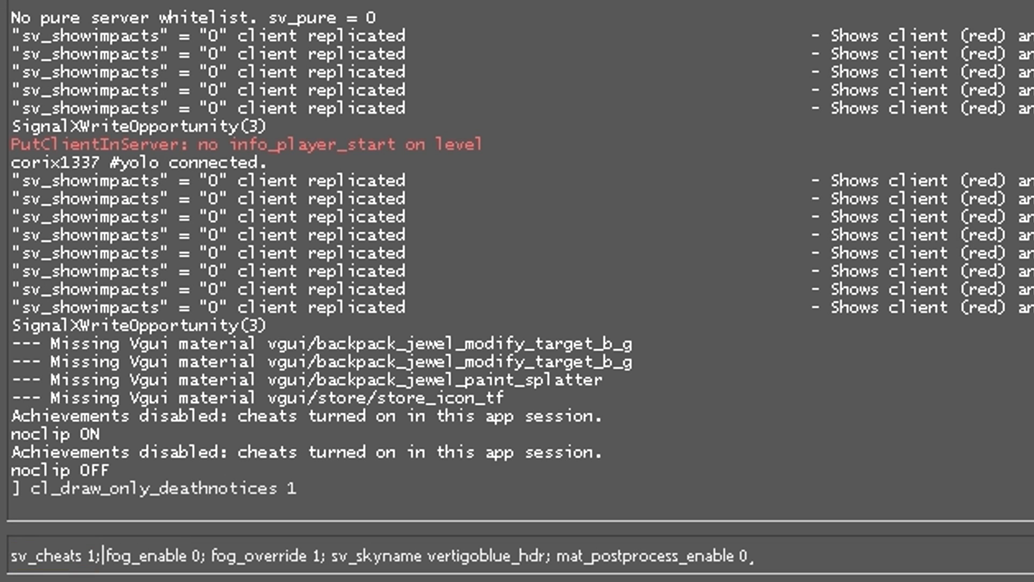
{"action": "double_click", "coordinate": [145, 555]}
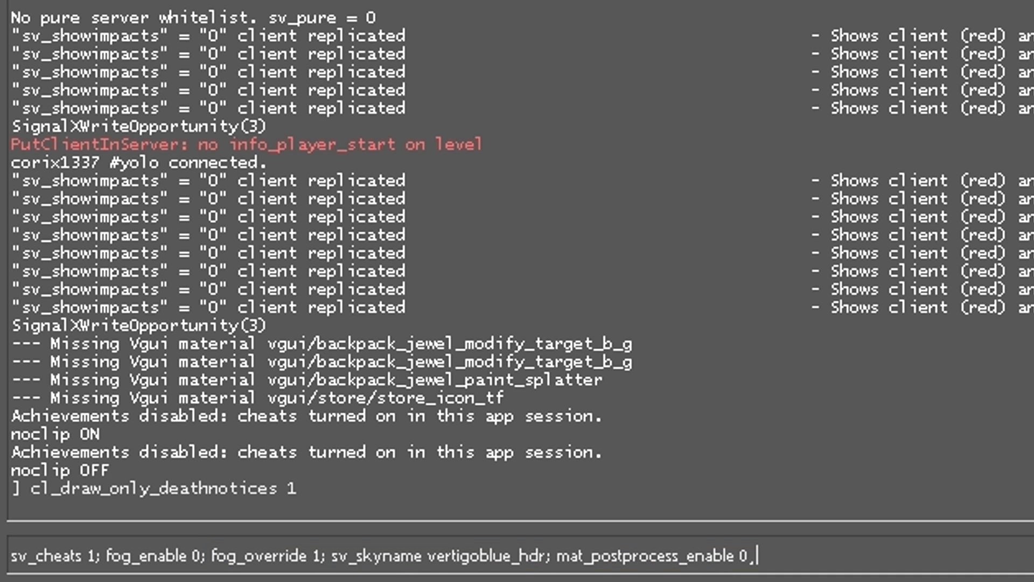
{"action": "double_click", "coordinate": [432, 555]}
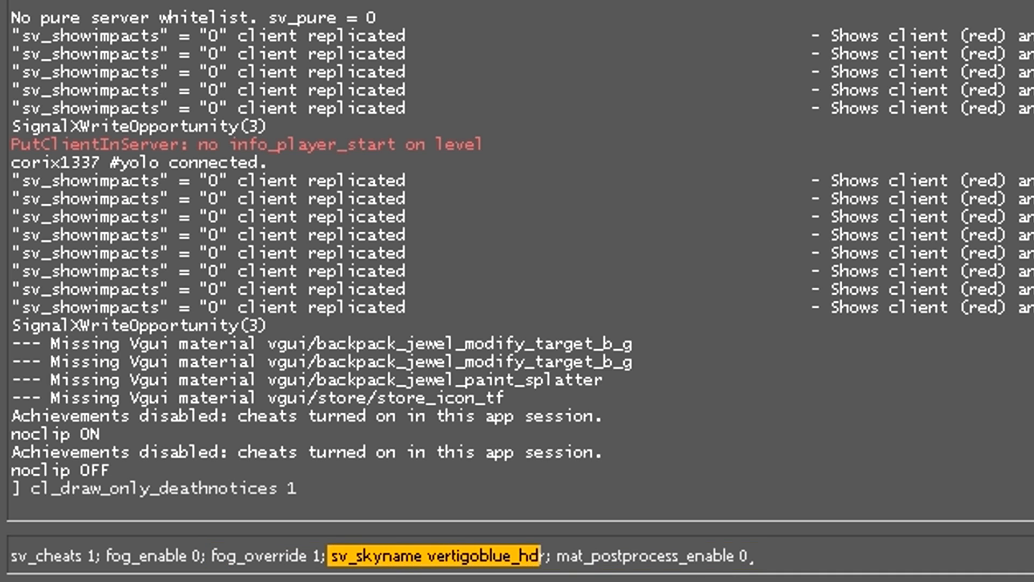
Complete the command as sv_skyname vertigoblue_hdr and run it to show the blue cloudy sky.
{"action": "type", "text": "r"}
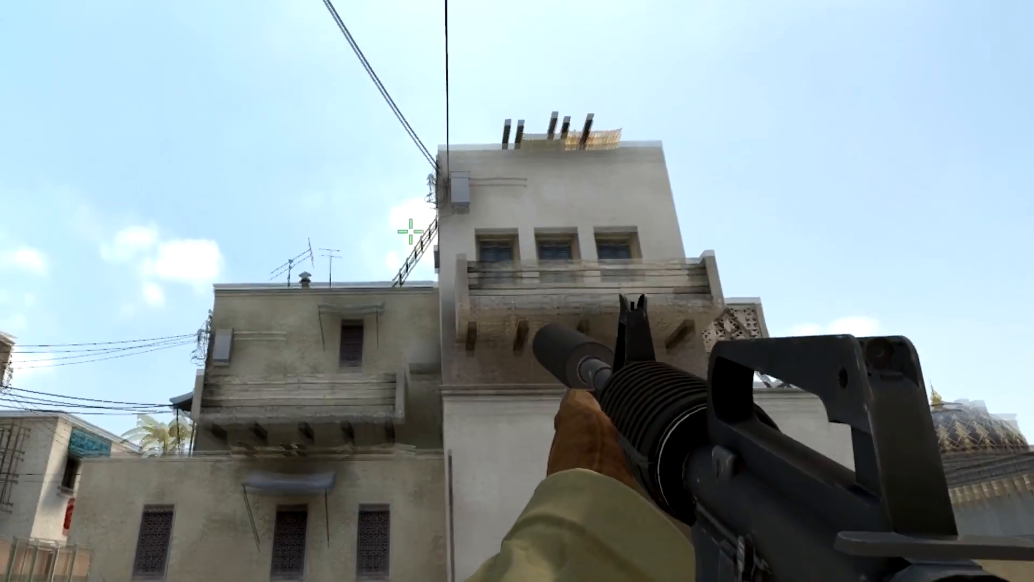
{"action": "mouse_move", "coordinate": [517, 276]}
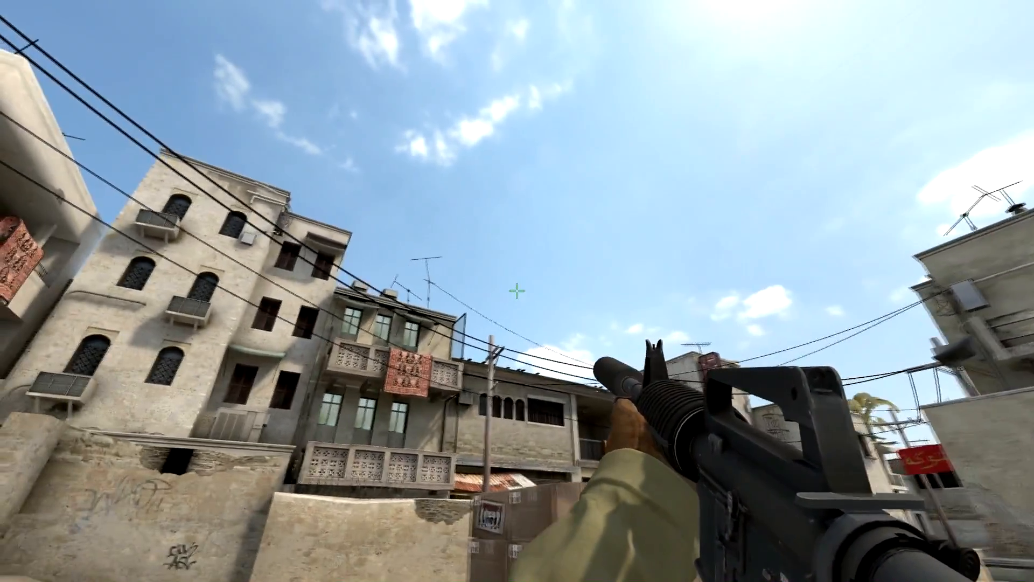
{"action": "mouse_move", "coordinate": [517, 291]}
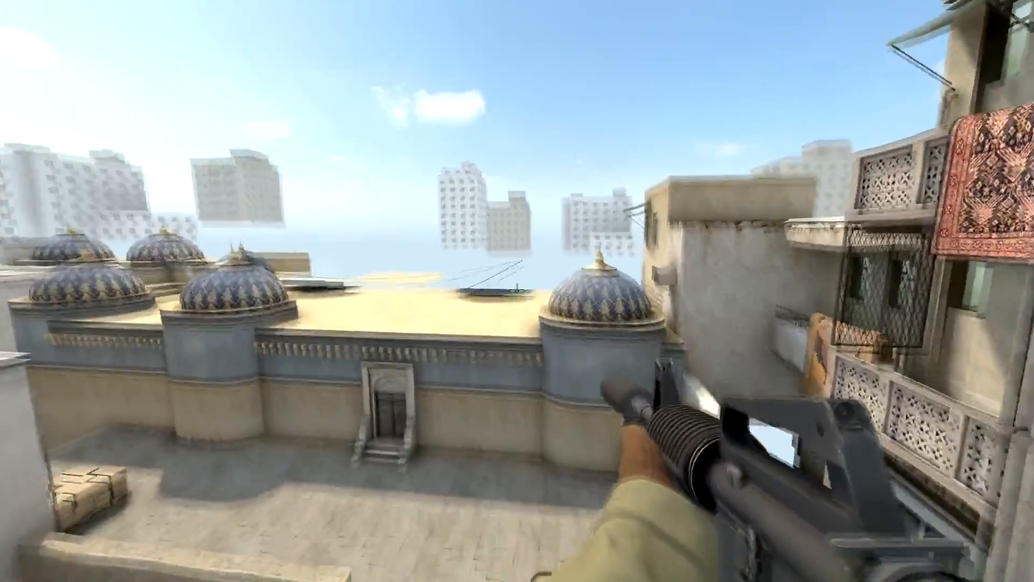
{"action": "mouse_move", "coordinate": [517, 291]}
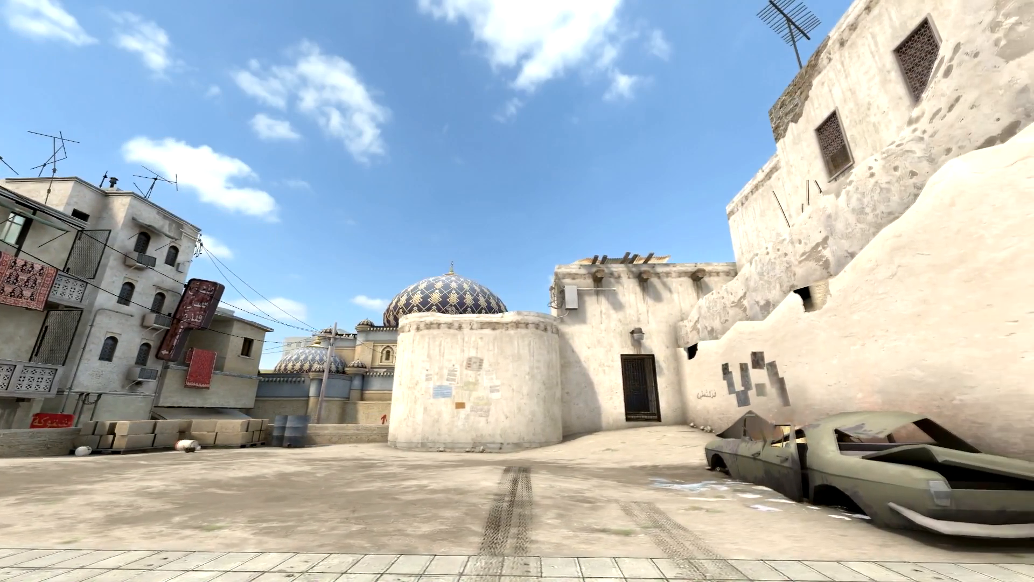
Run sv_skyname jungle to switch the map to the overcast jungle skybox.
{"action": "type", "text": "sv_skyname jungle"}
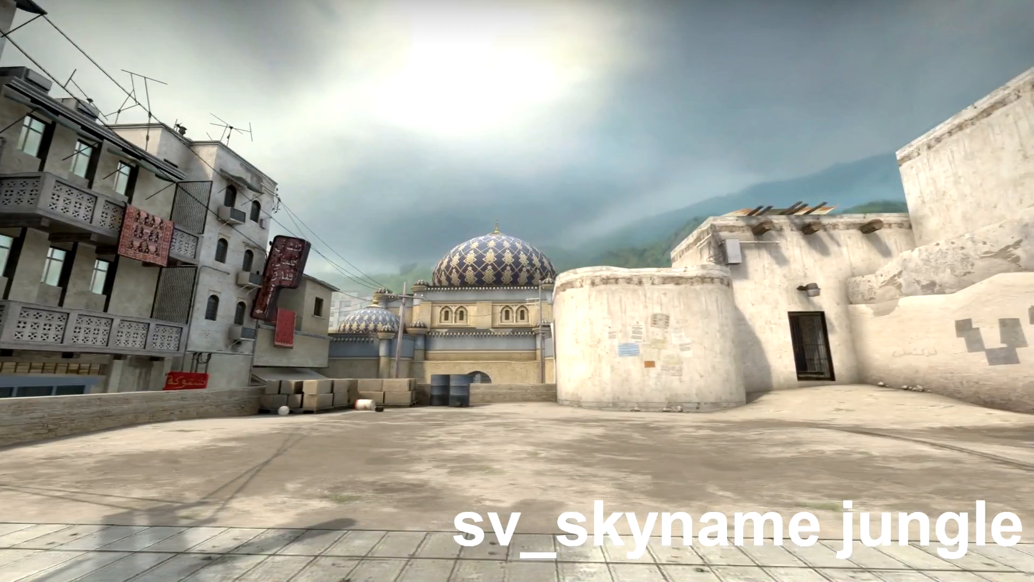